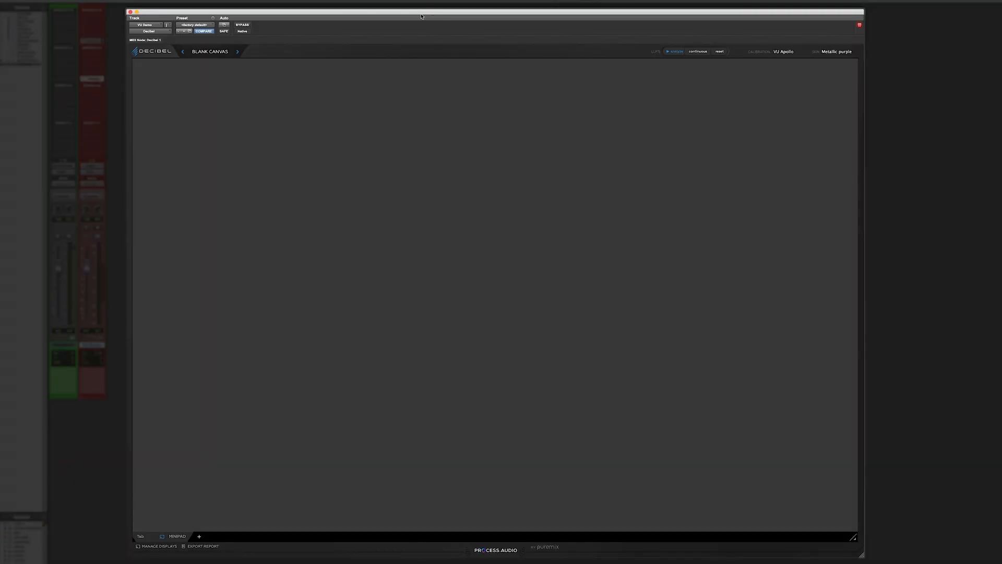
mouse_move(431, 130)
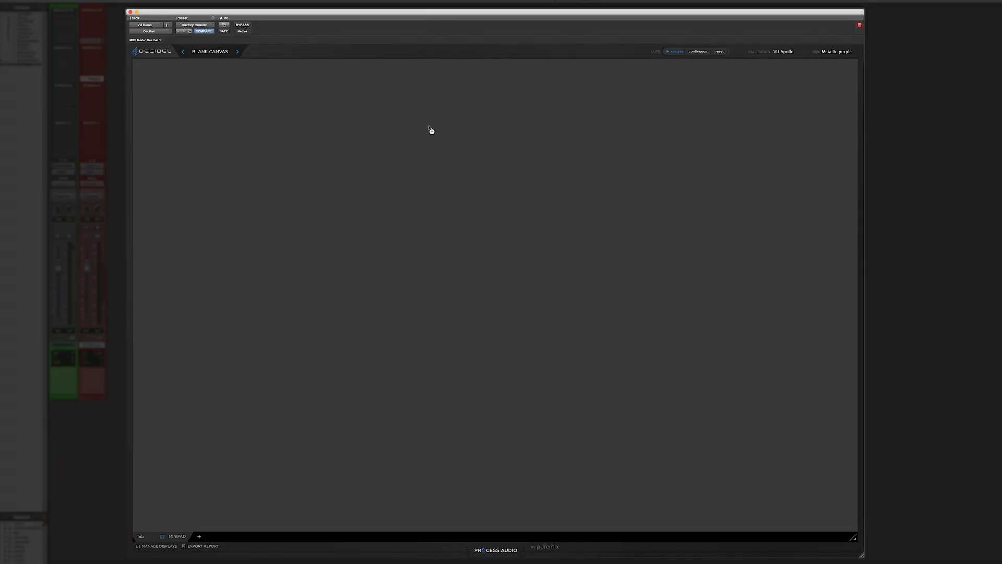
mouse_move(459, 172)
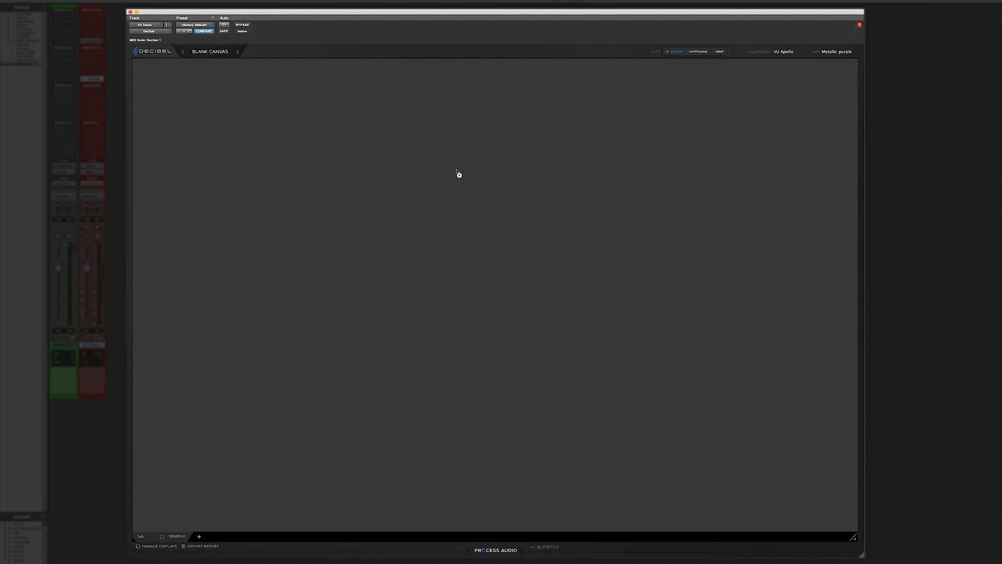
Add an empty module placeholder to the middle of the blank canvas
click(198, 537)
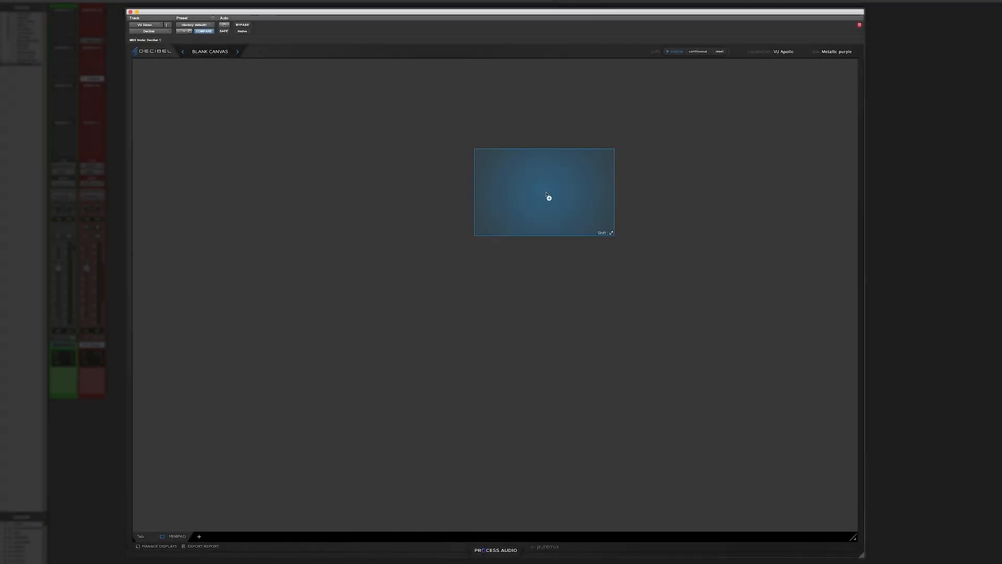
Move the placeholder to the upper left and load a Super Meter showing LUFS, TrueDyn and true-peak
drag(548, 196, 409, 159)
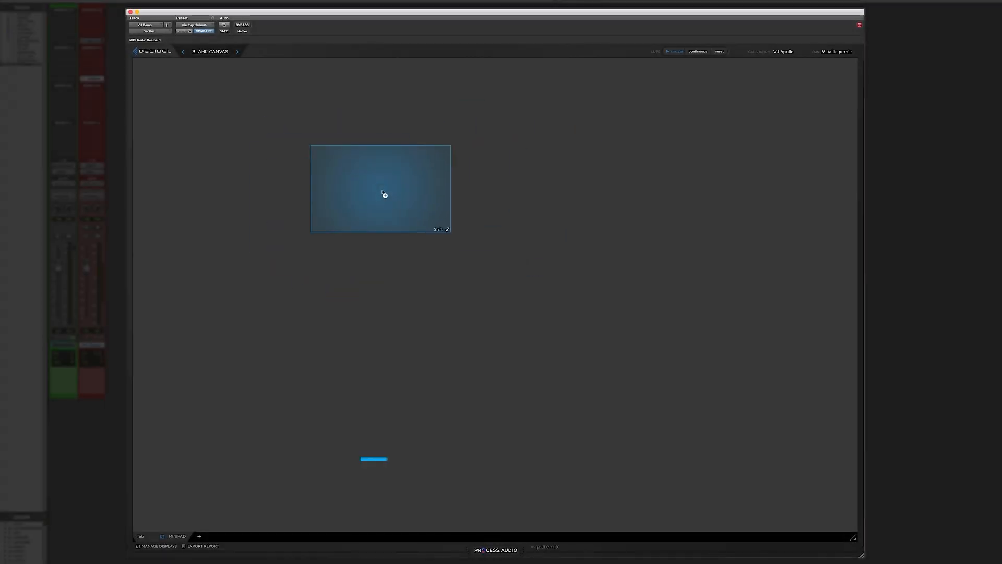
key(shift)
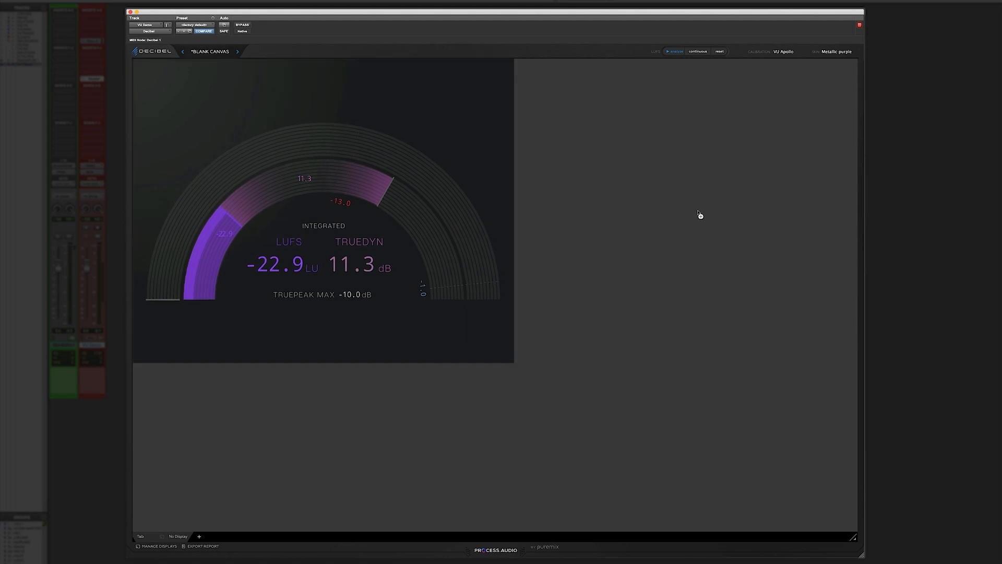
click(198, 537)
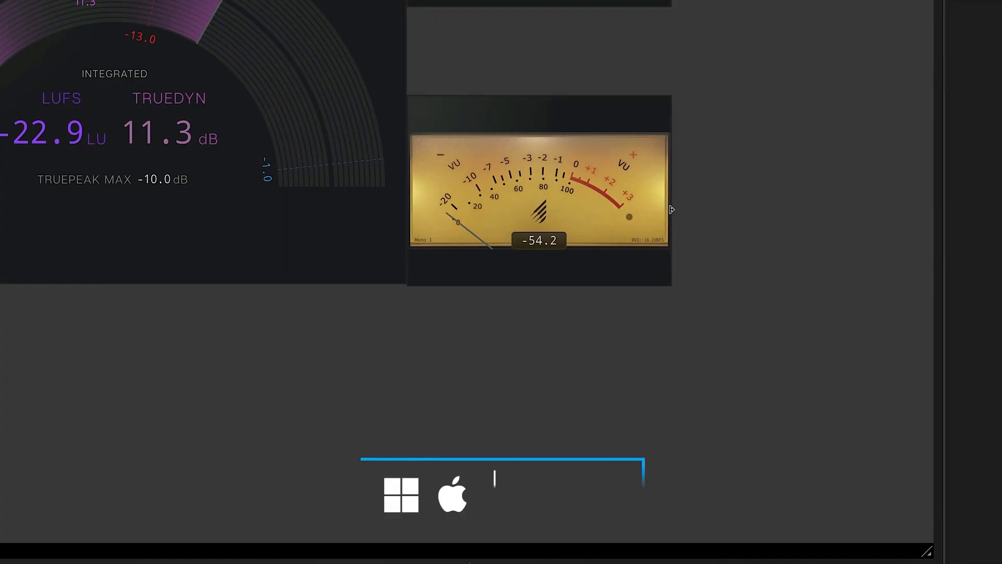
Widen the meter module so it spans the right side of the canvas
key(shift)
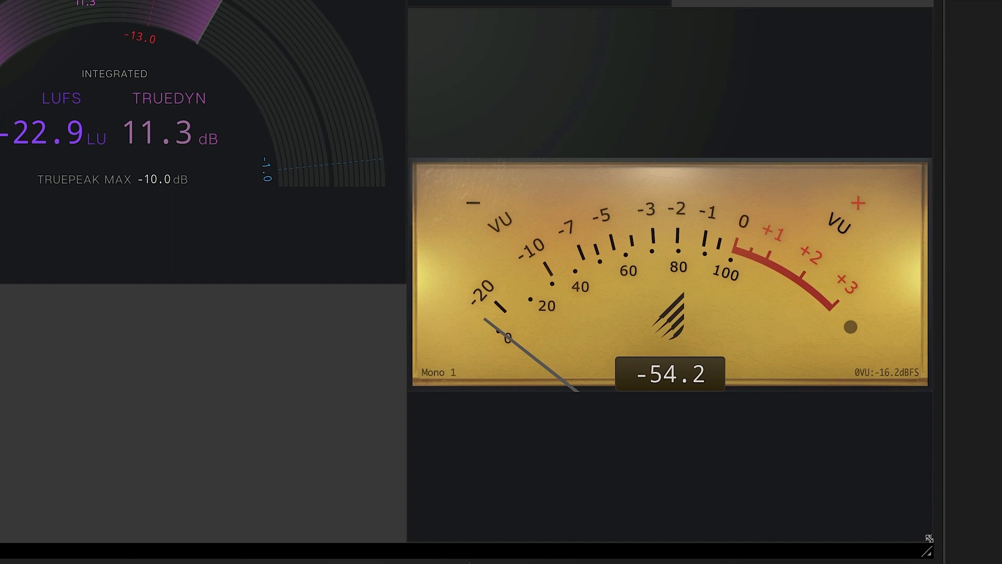
drag(929, 537, 680, 318)
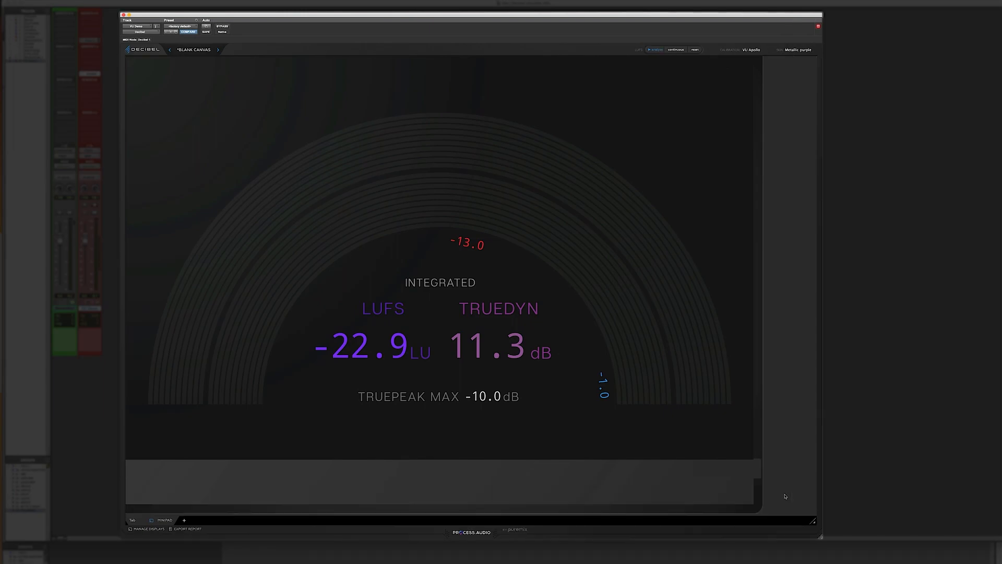
mouse_move(807, 532)
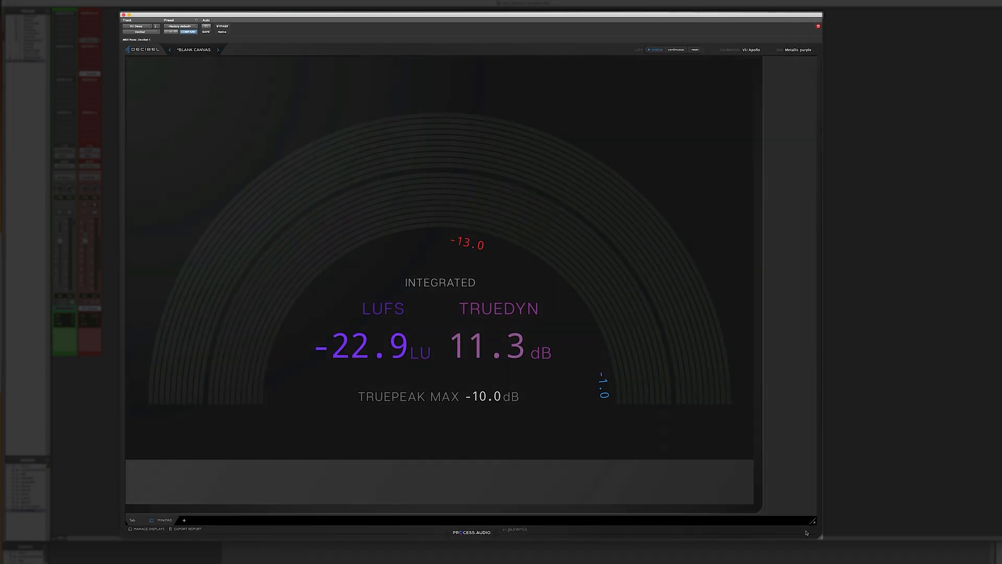